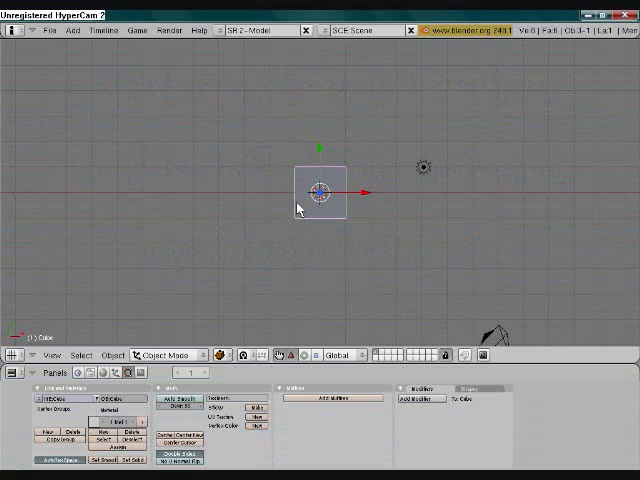
mouse_move(277, 223)
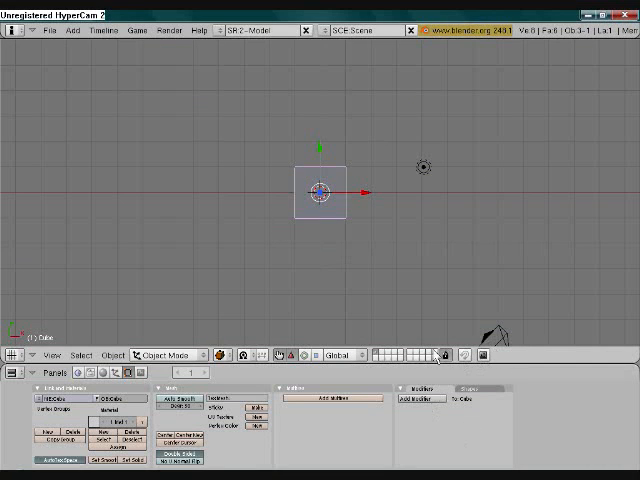
mouse_move(392, 341)
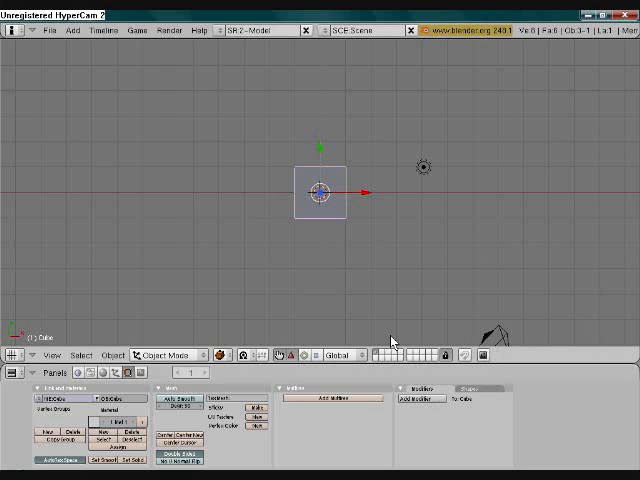
mouse_move(508, 362)
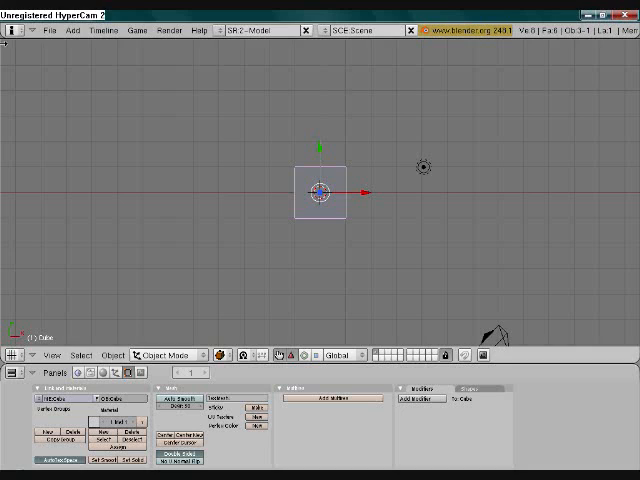
mouse_move(327, 183)
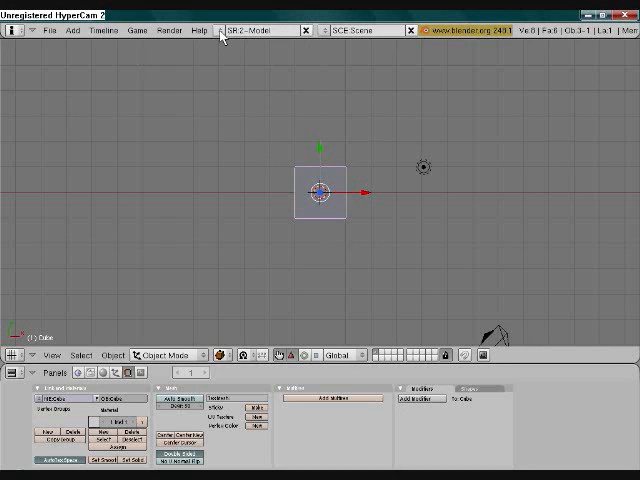
Switch to the 1-Animation screen layout and select the cube
click(210, 29)
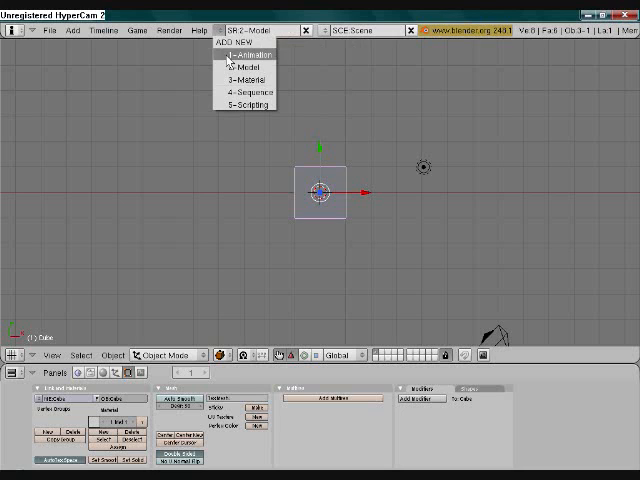
click(244, 54)
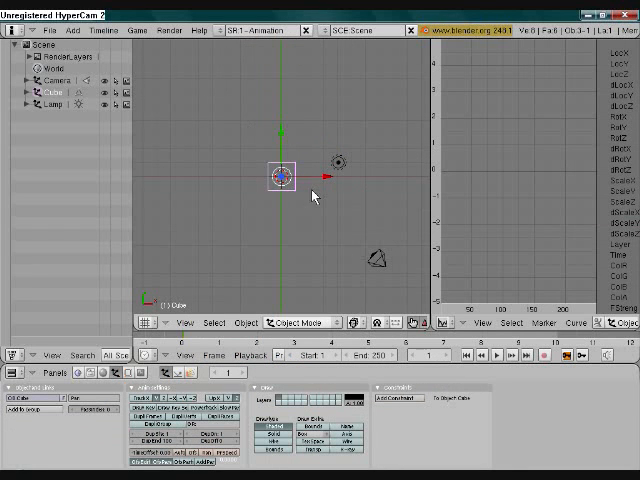
click(358, 322)
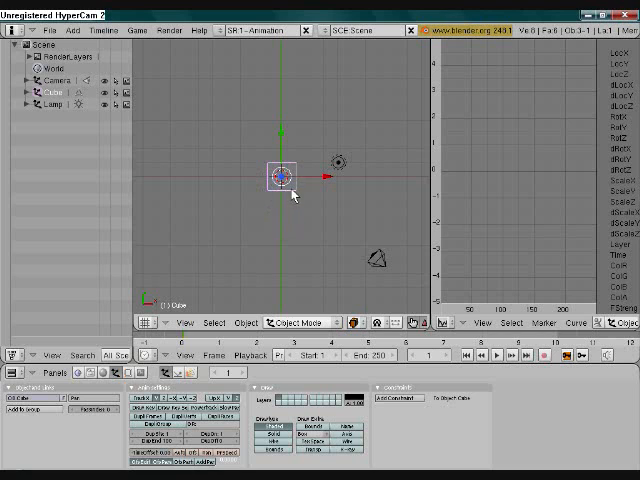
mouse_move(292, 202)
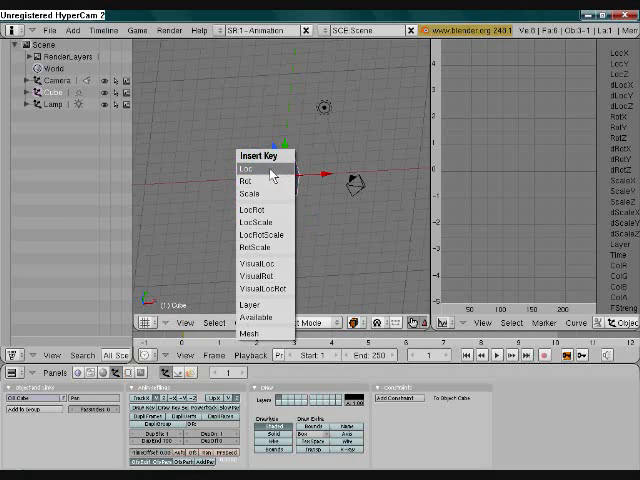
Key the cube's starting location, then move it up and key it at frame 24
click(244, 167)
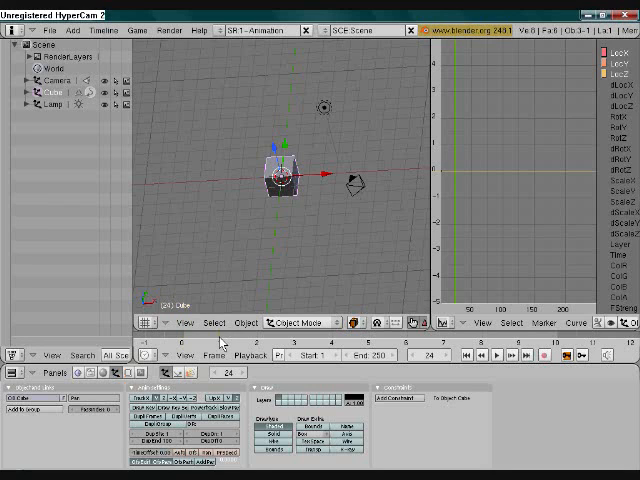
mouse_move(285, 172)
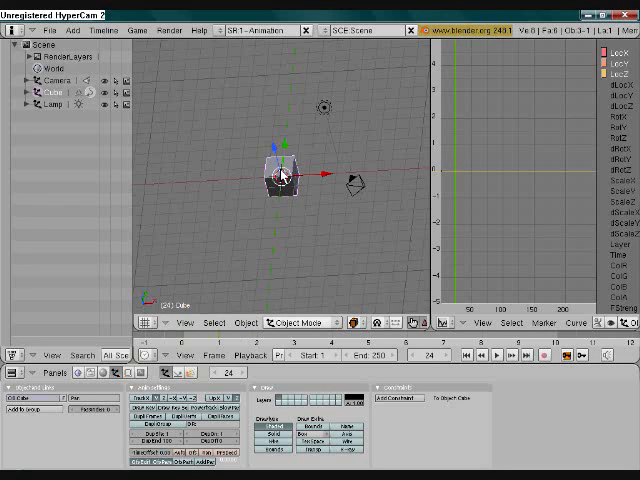
drag(283, 175, 283, 105)
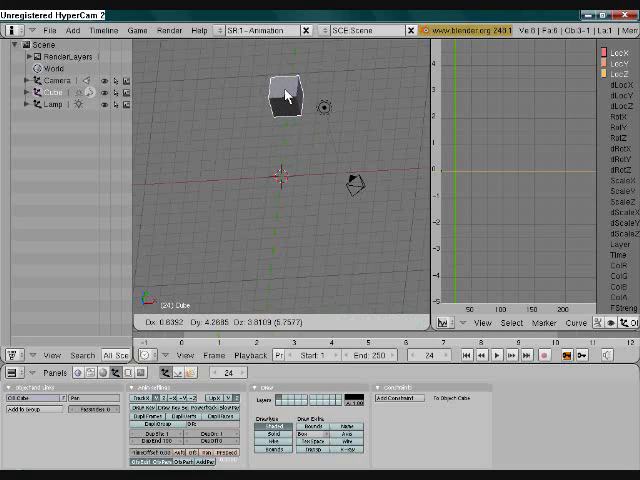
click(285, 100)
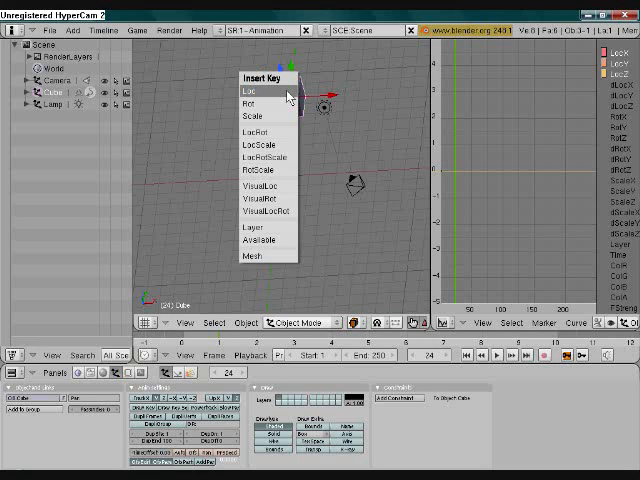
click(250, 89)
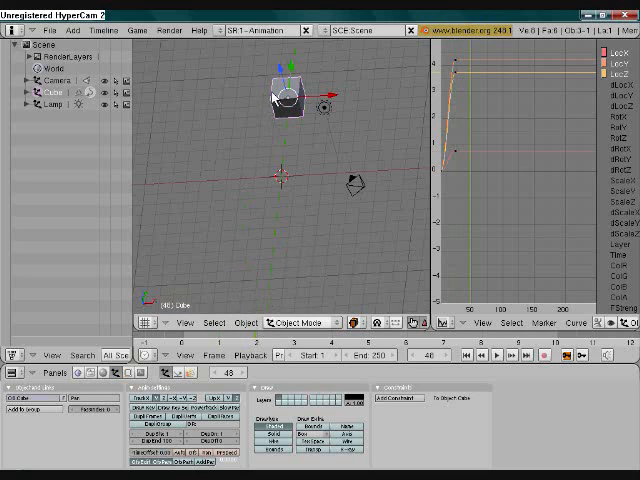
Move the cube, key its location at frame 75, then move it elsewhere
drag(282, 88, 348, 188)
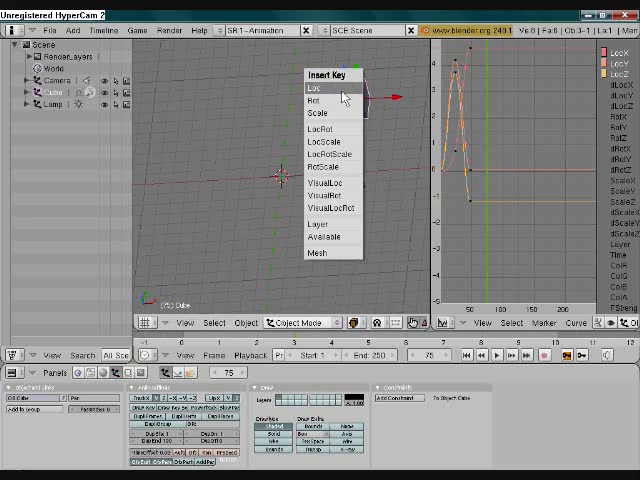
click(317, 87)
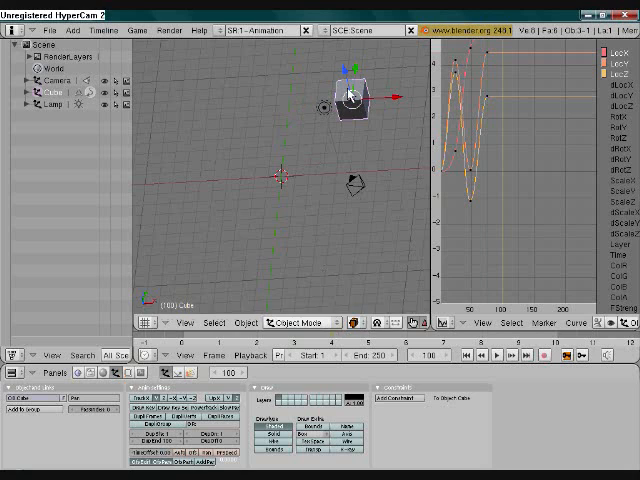
drag(350, 95, 225, 180)
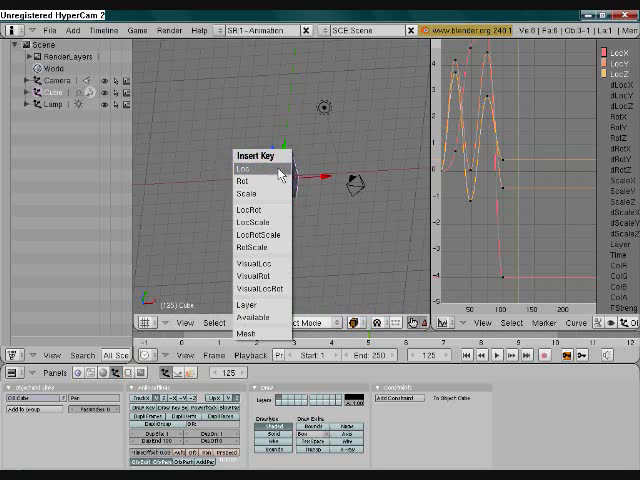
Insert a Loc keyframe at frame 125 with the cube back at its start
click(241, 168)
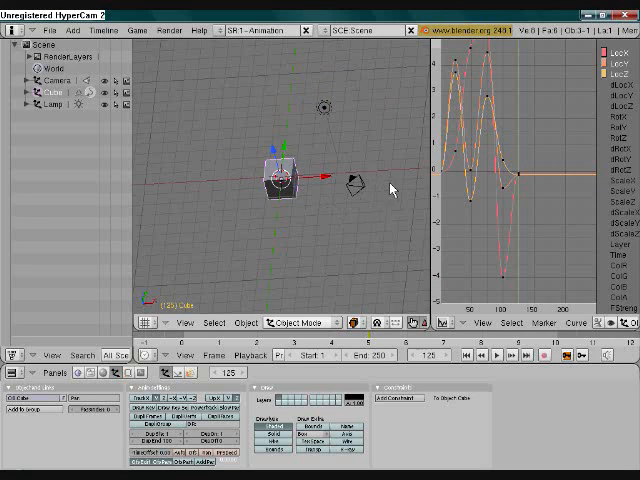
mouse_move(307, 264)
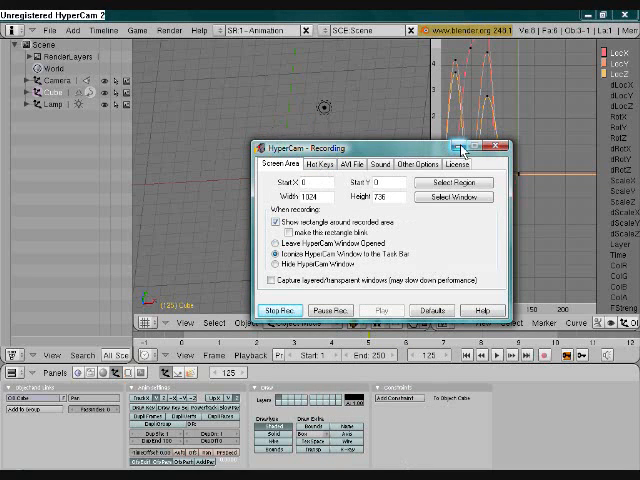
mouse_move(474, 151)
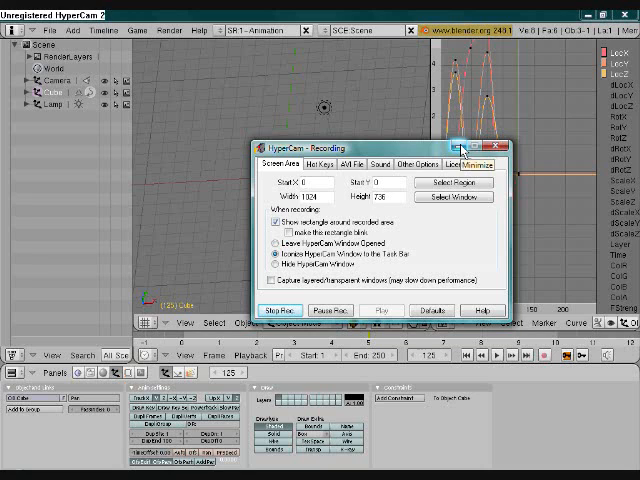
Minimize the HyperCam recording window
click(505, 152)
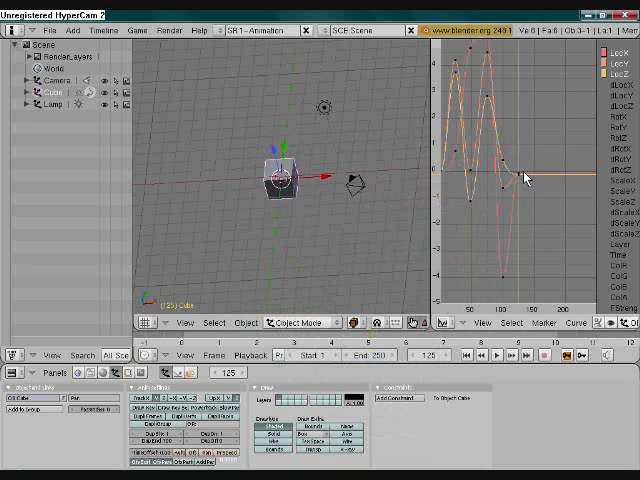